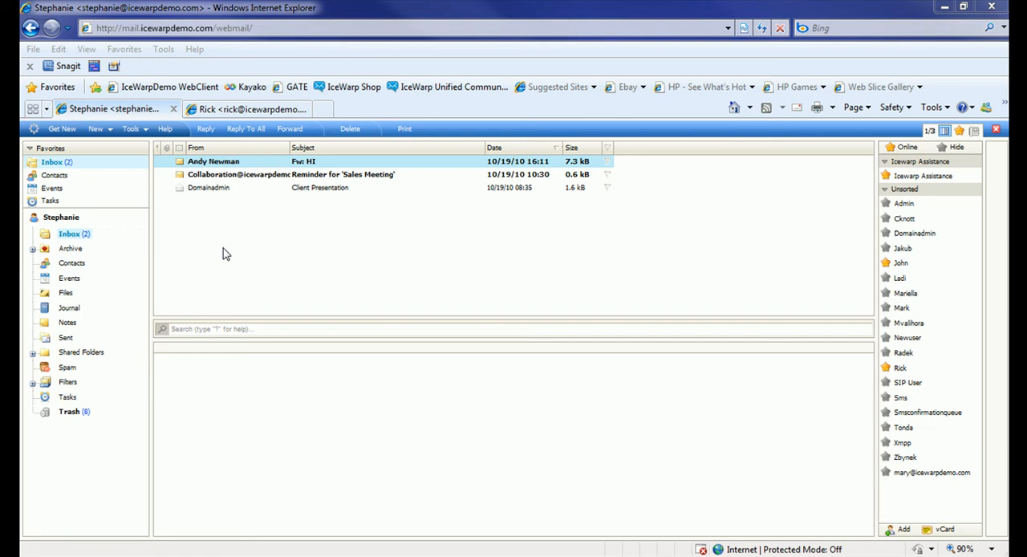
Compose a new message and set its attachment delivery mode to SmartAttach
click(95, 129)
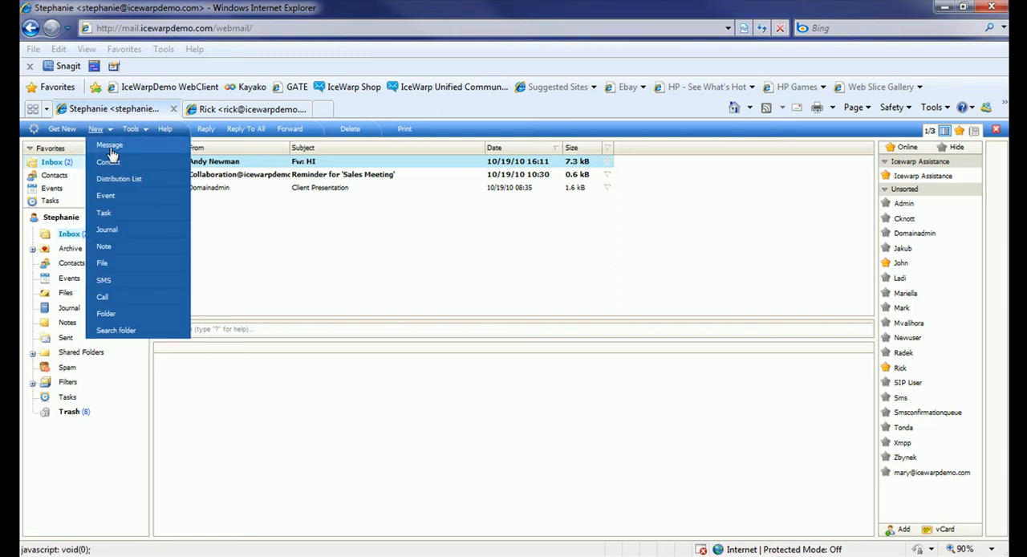
click(110, 144)
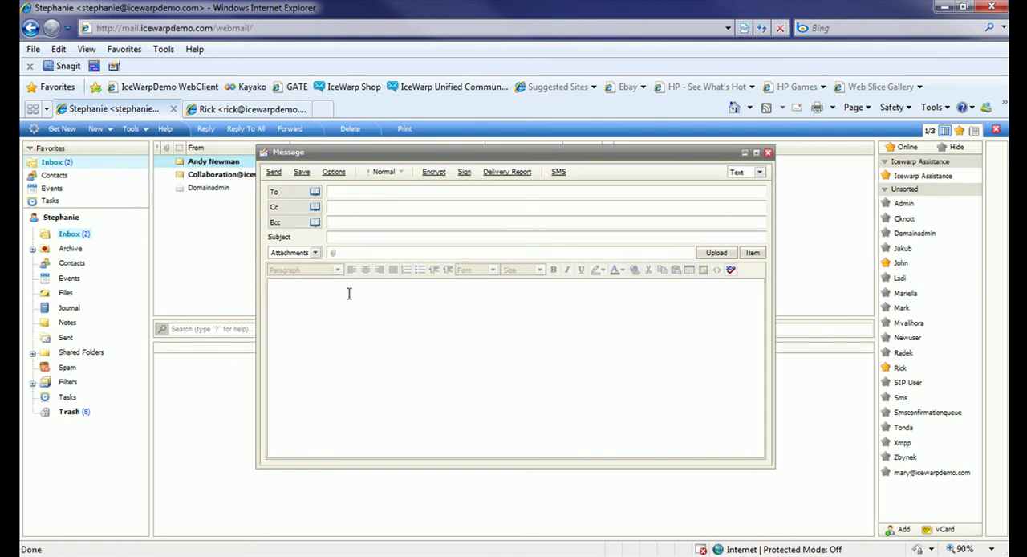
click(545, 191)
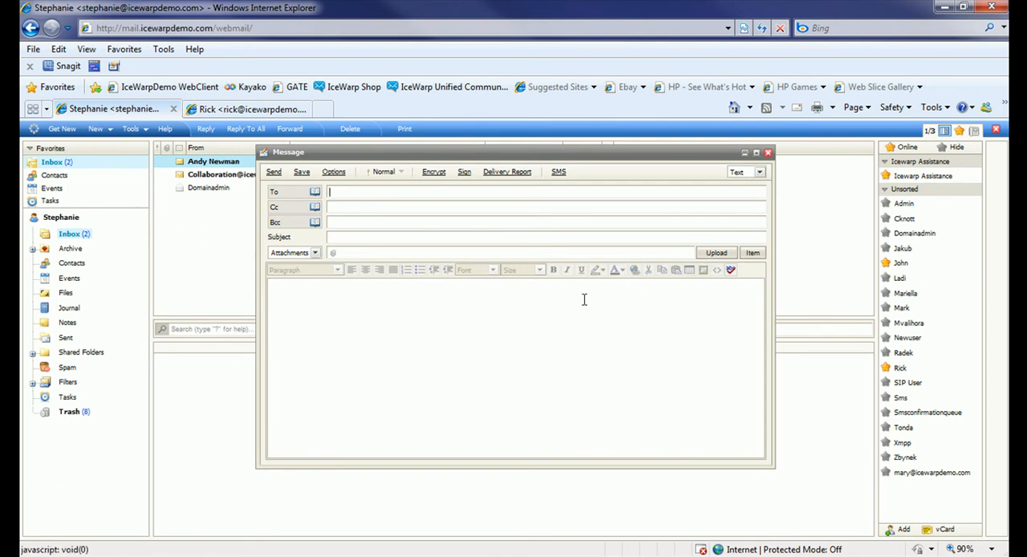
mouse_move(340, 271)
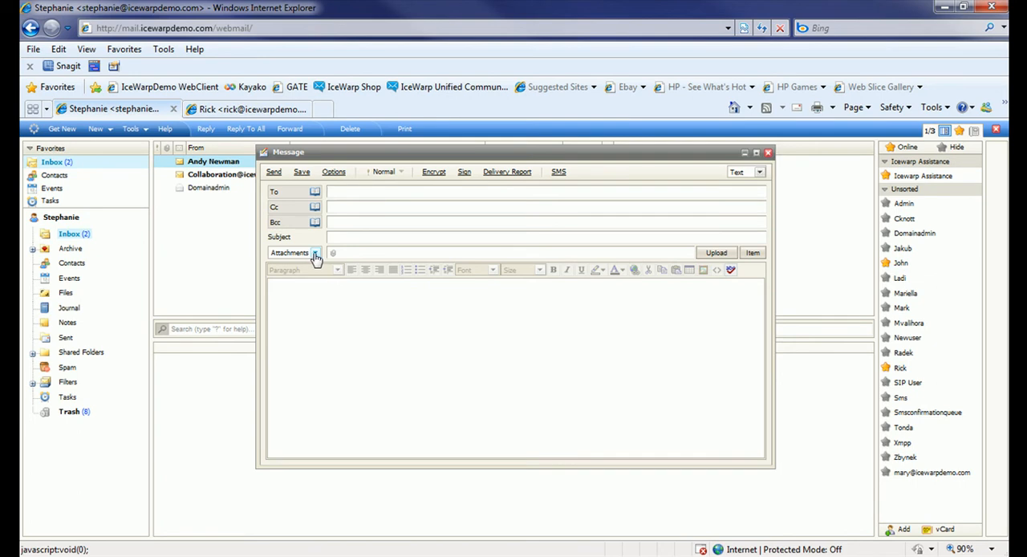
click(315, 253)
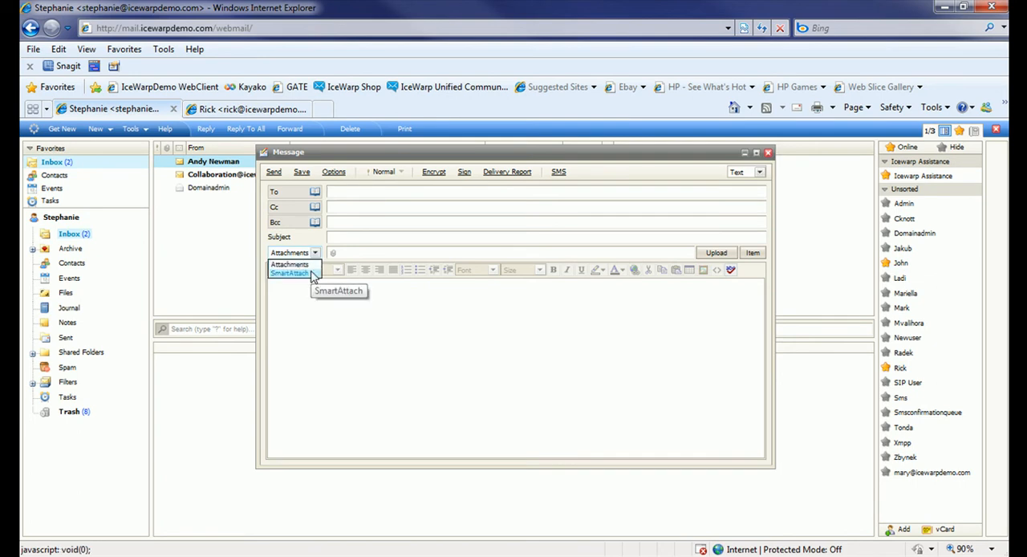
click(289, 273)
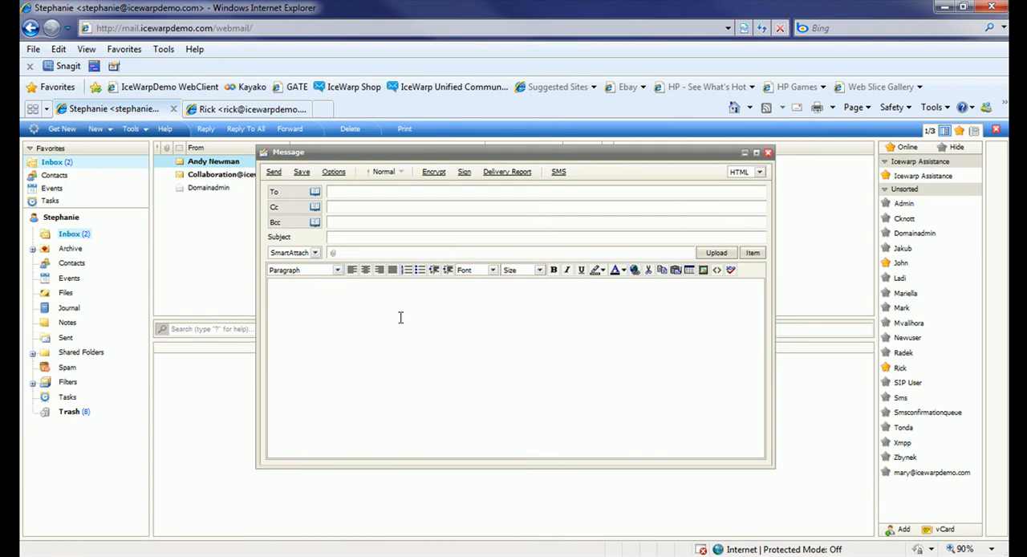
Attach New Client Sales Proposal.pptx, address it to rick with subject 'Client Proposal Information', and send
click(715, 252)
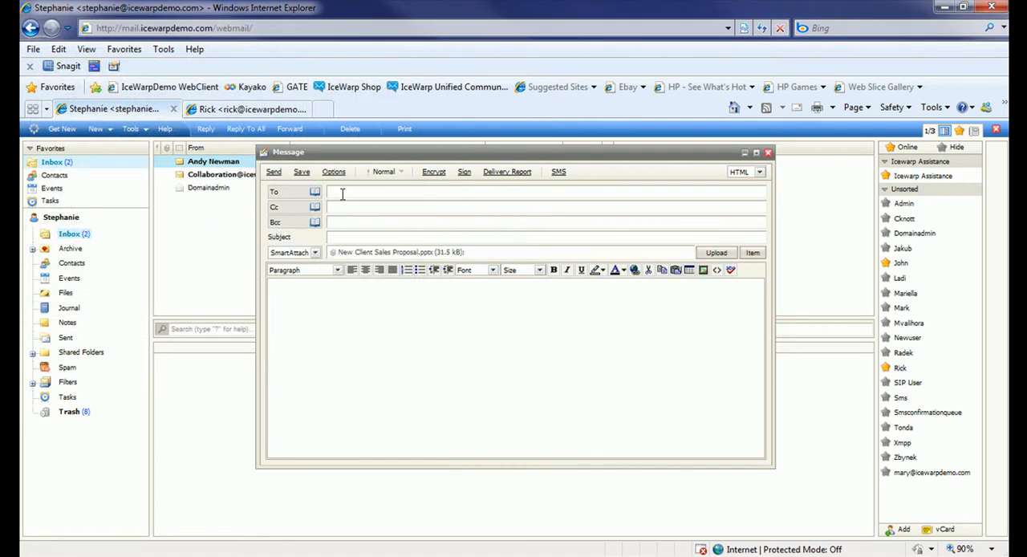
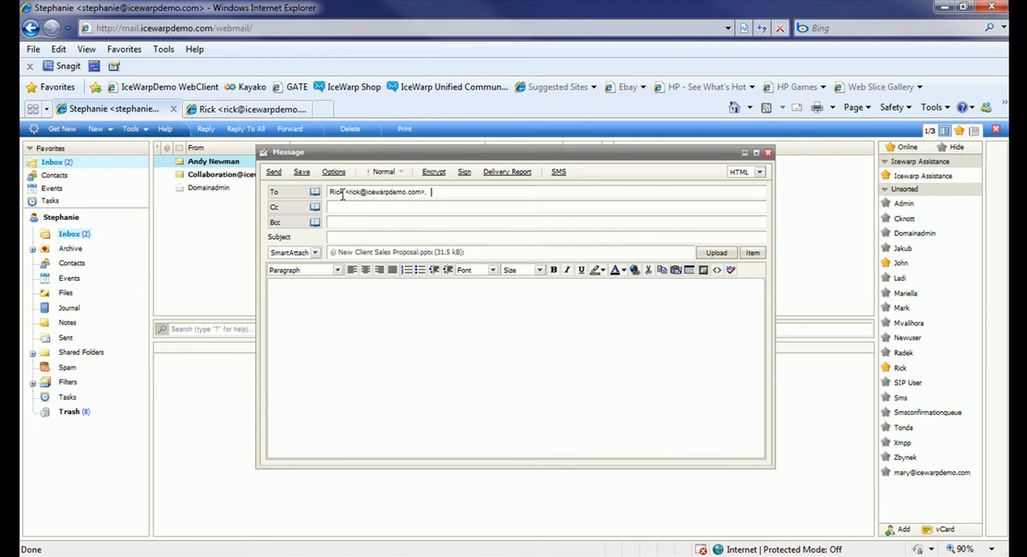
click(546, 236)
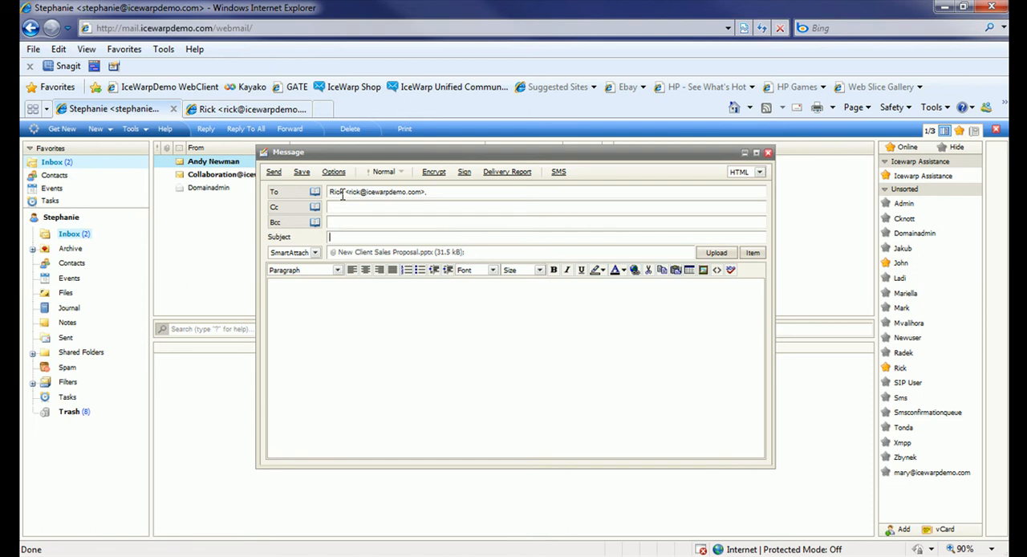
text(Client Proposal Information)
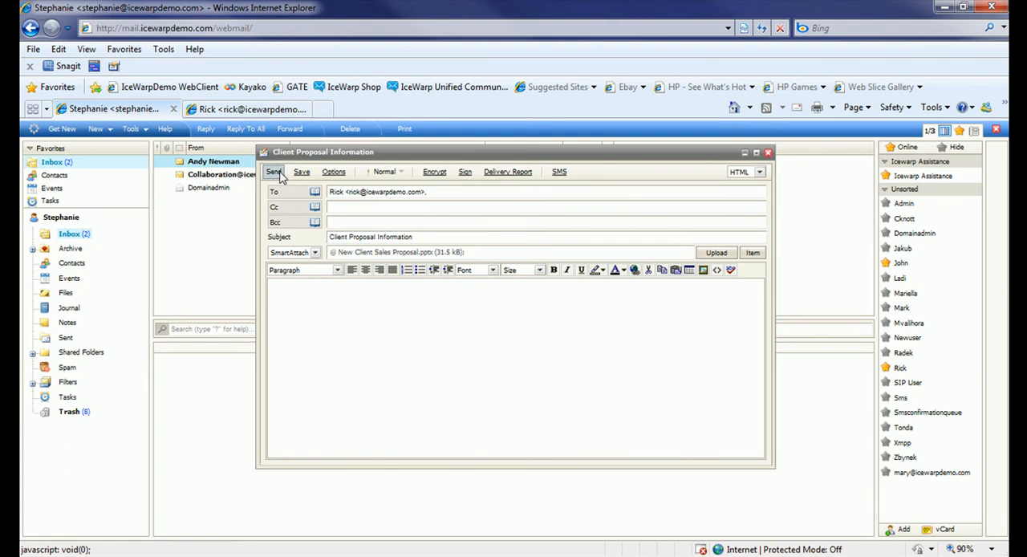
click(274, 171)
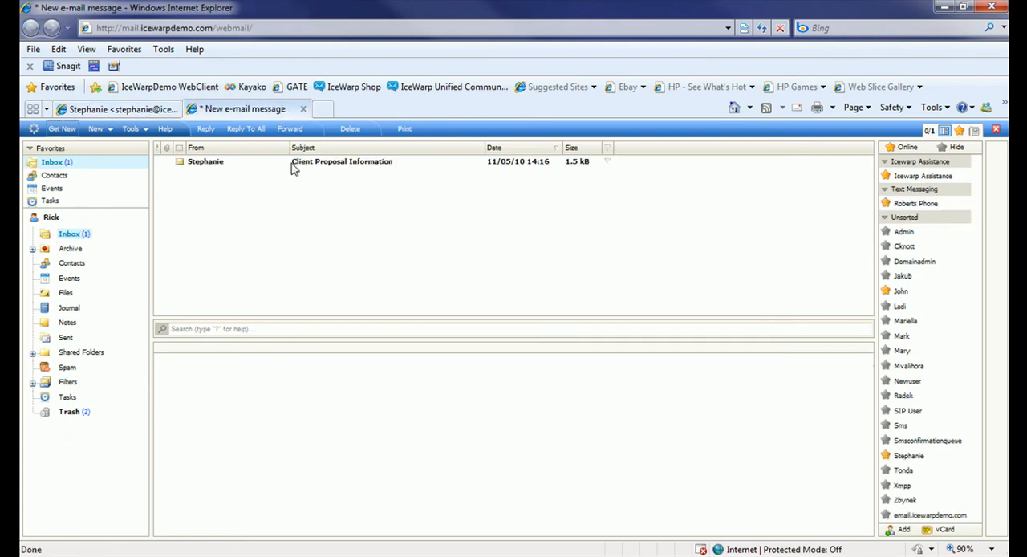
double_click(341, 161)
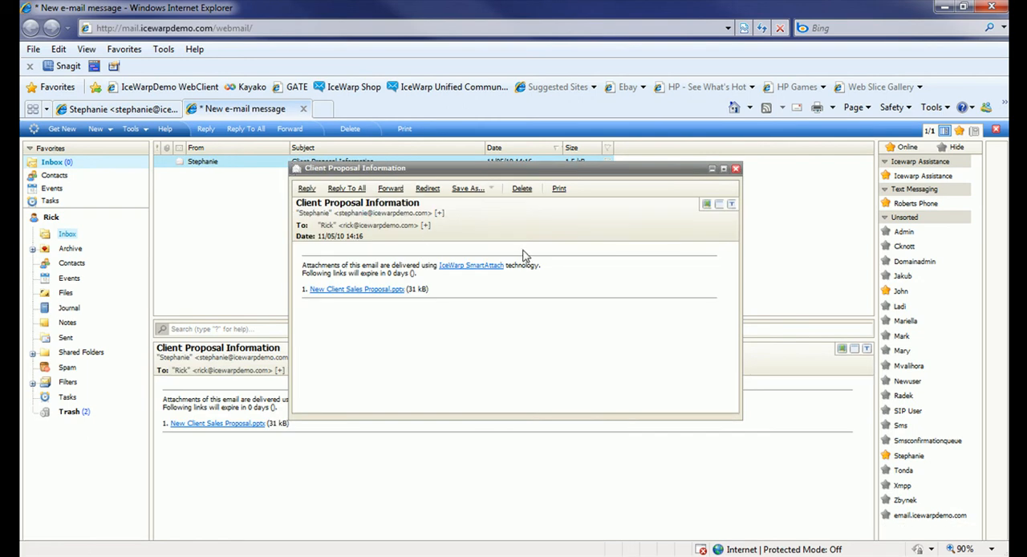
mouse_move(355, 303)
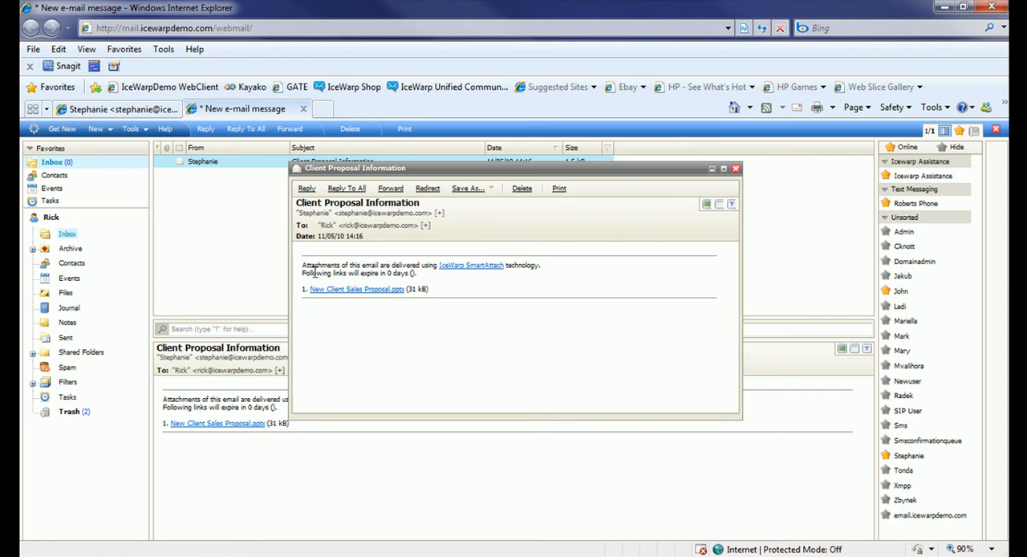
mouse_move(443, 278)
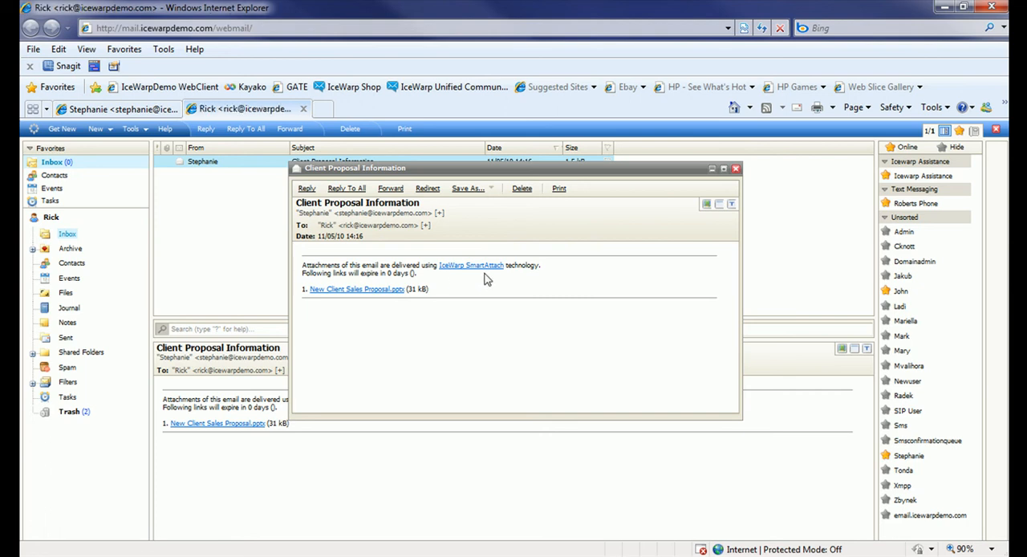
mouse_move(356, 289)
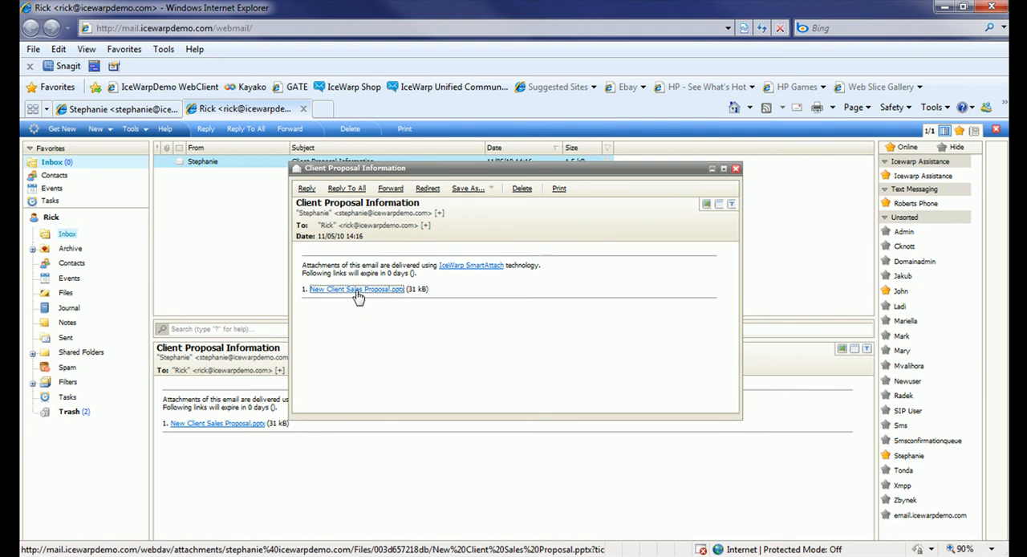
Follow the SmartAttach link and save New Client Sales Proposal.pptx locally
click(356, 288)
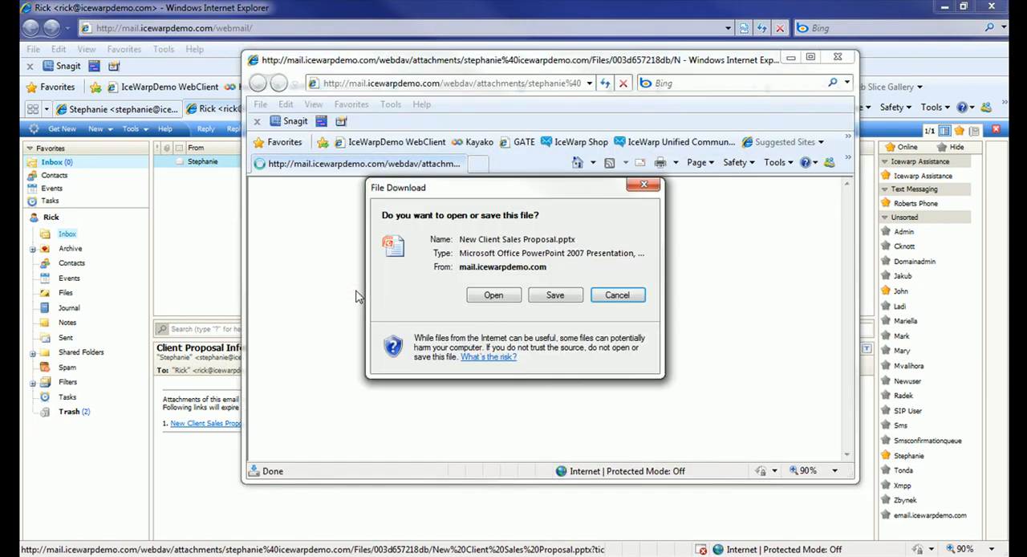
mouse_move(554, 294)
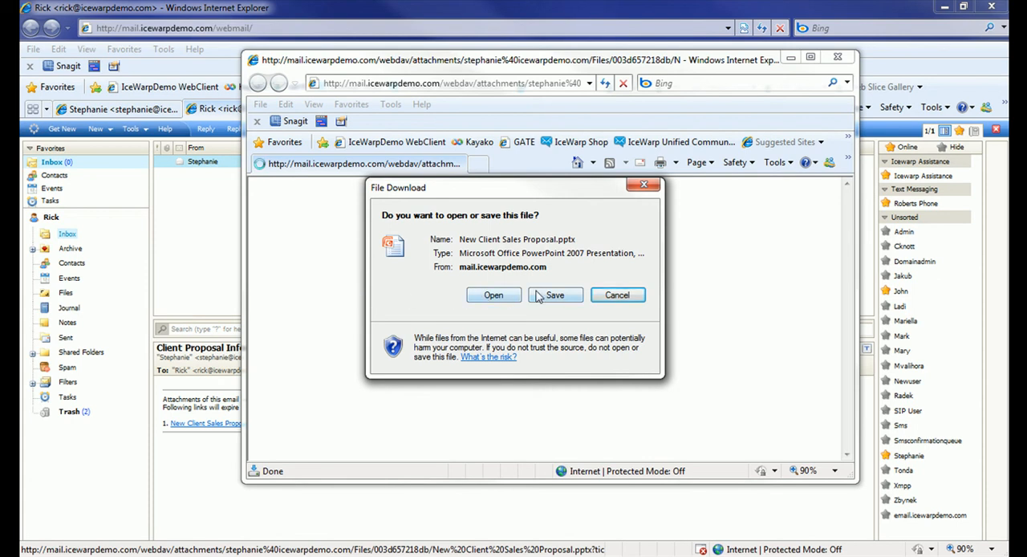
click(616, 295)
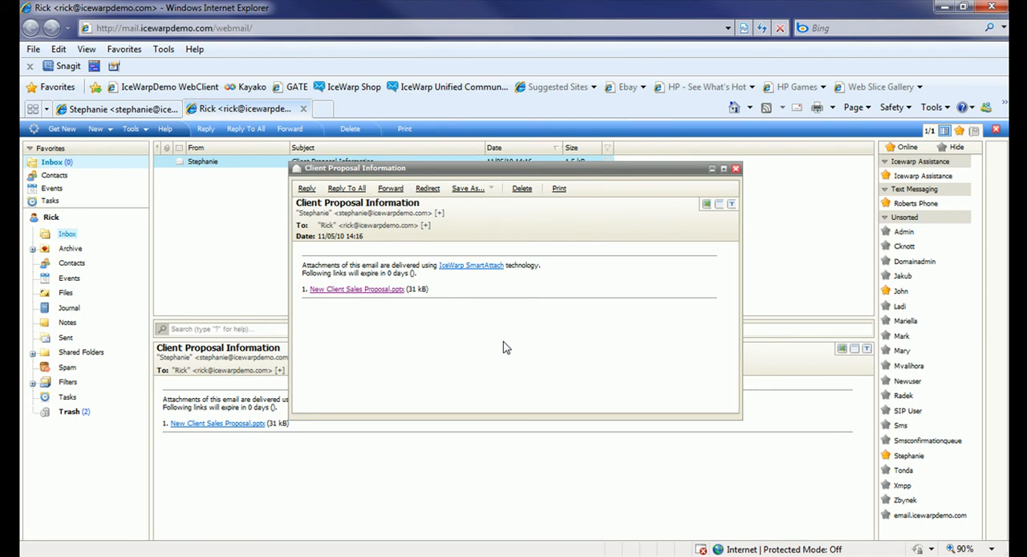
mouse_move(483, 325)
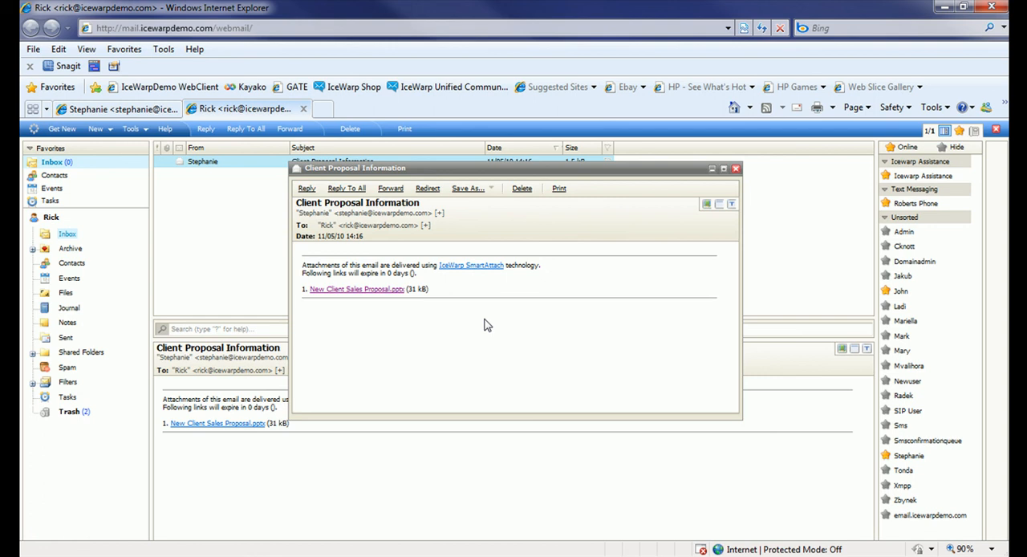
mouse_move(450, 299)
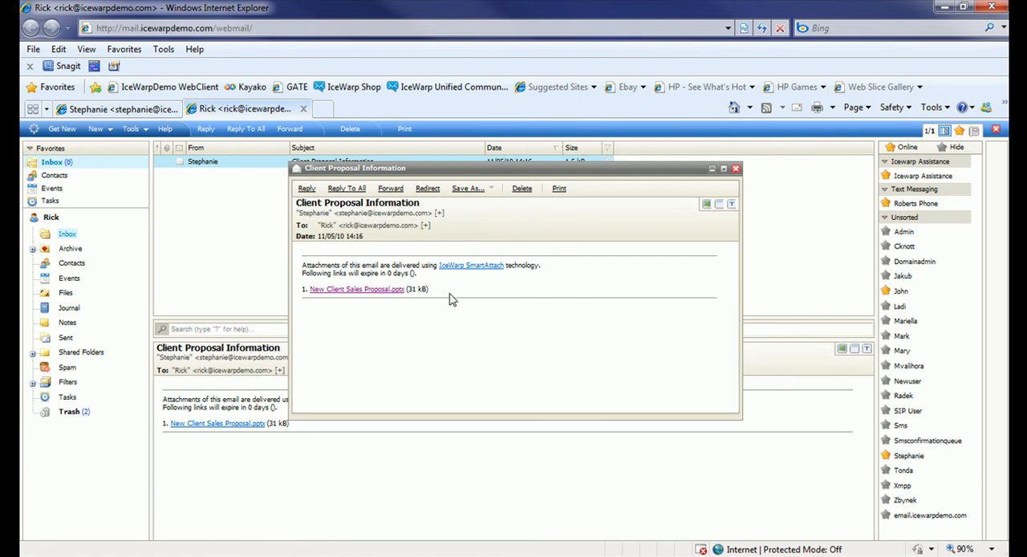
mouse_move(377, 289)
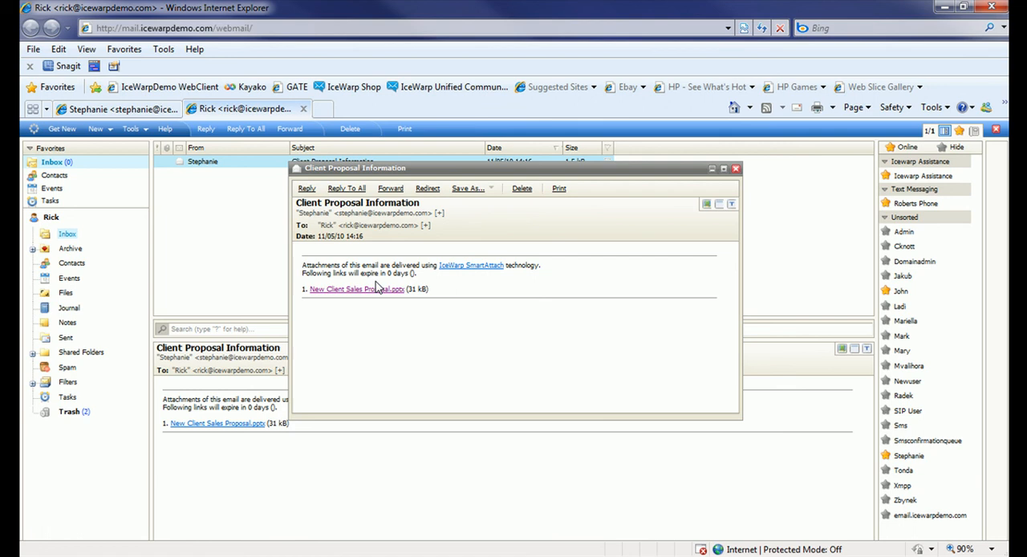
mouse_move(744, 178)
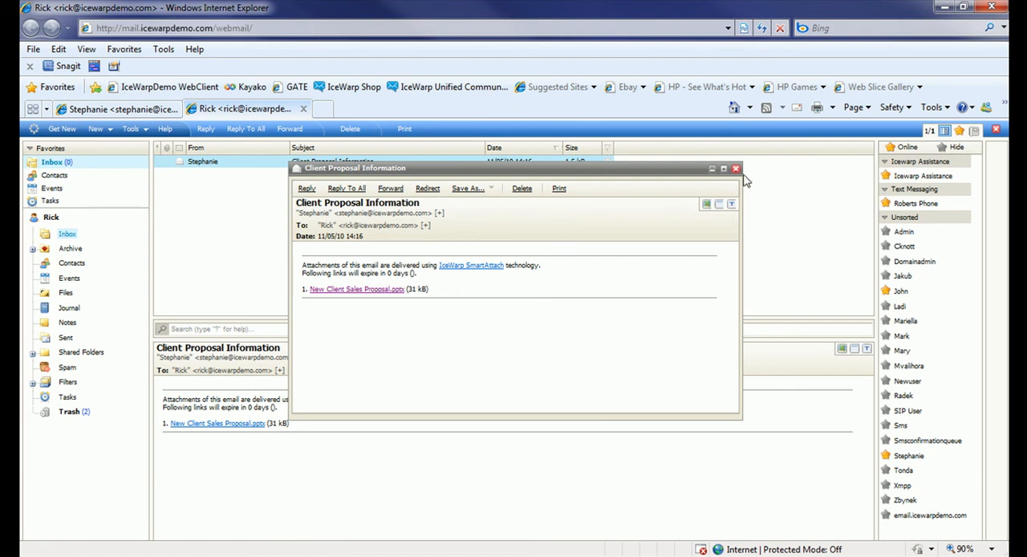
click(735, 167)
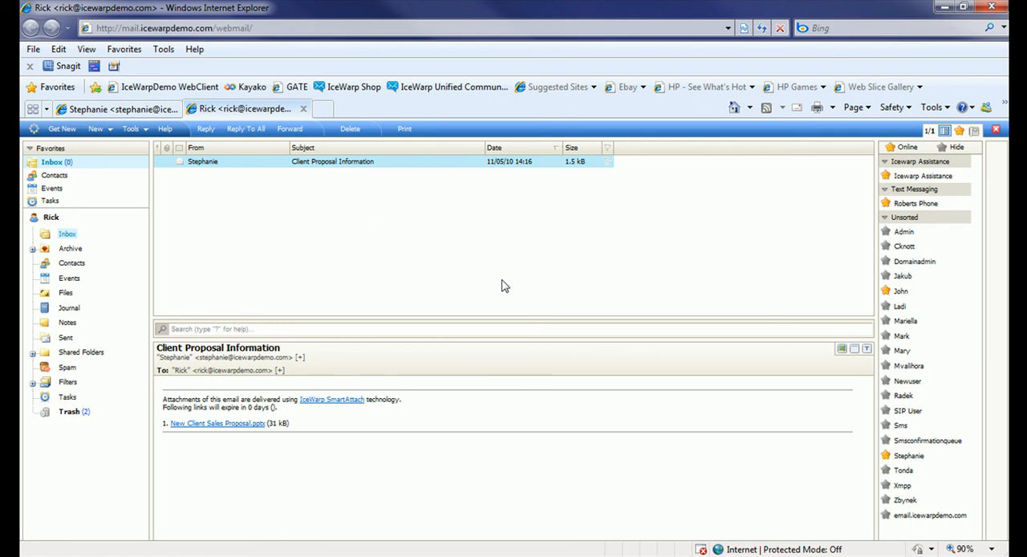
click(130, 128)
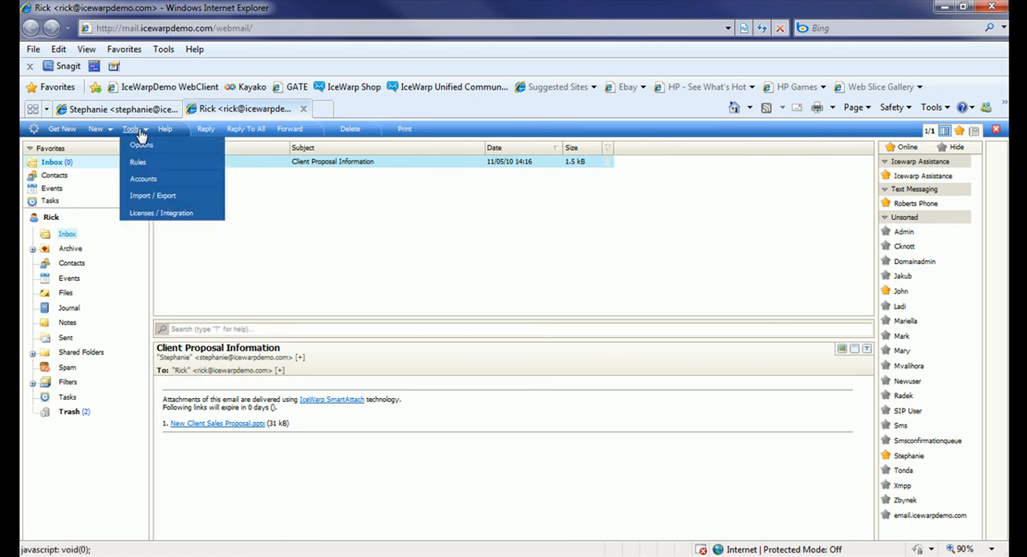
click(141, 145)
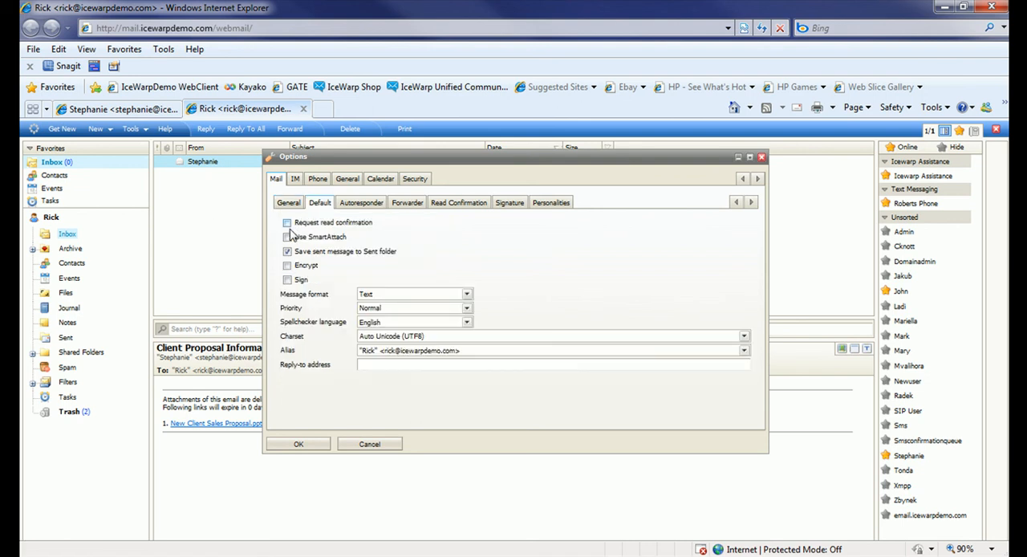
click(287, 237)
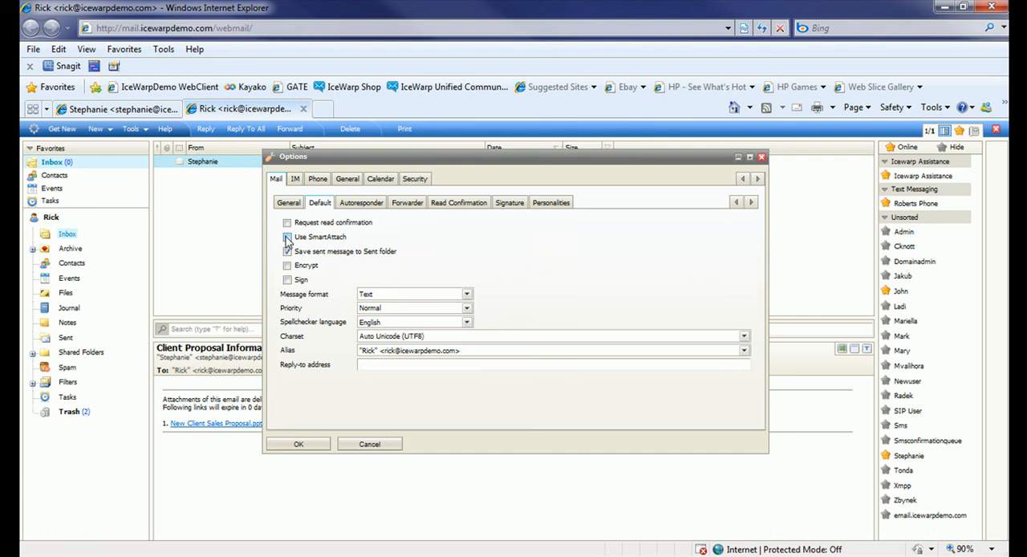
click(287, 237)
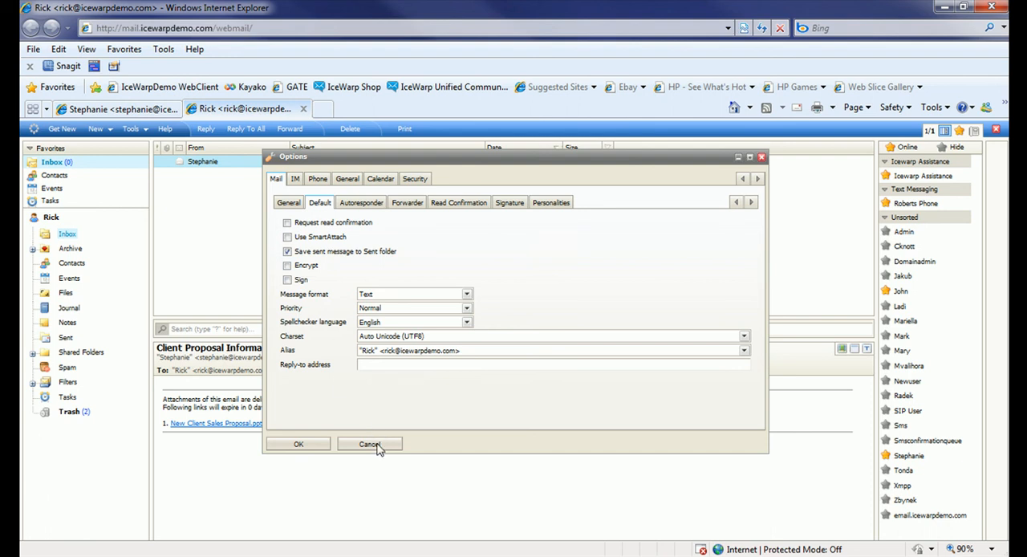
click(370, 444)
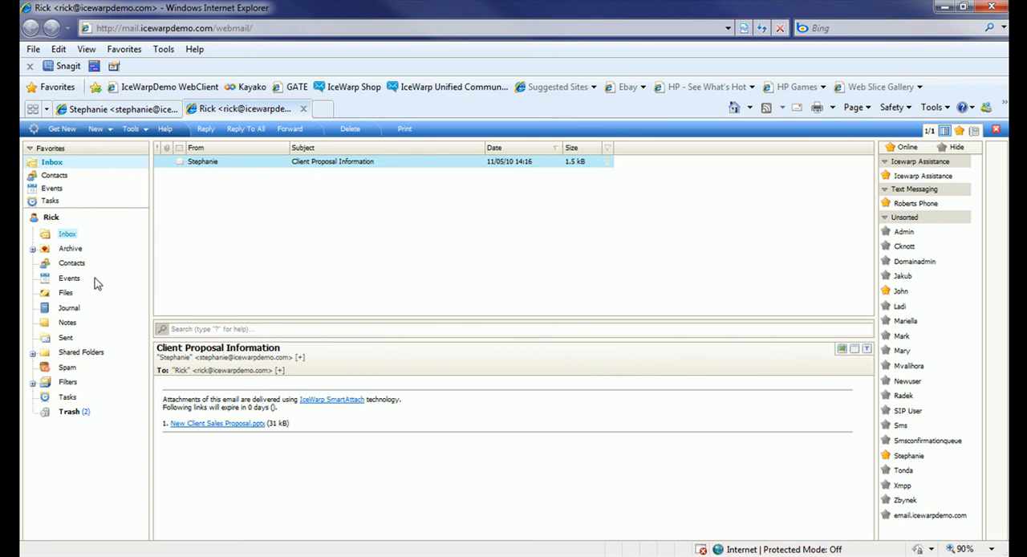
click(66, 292)
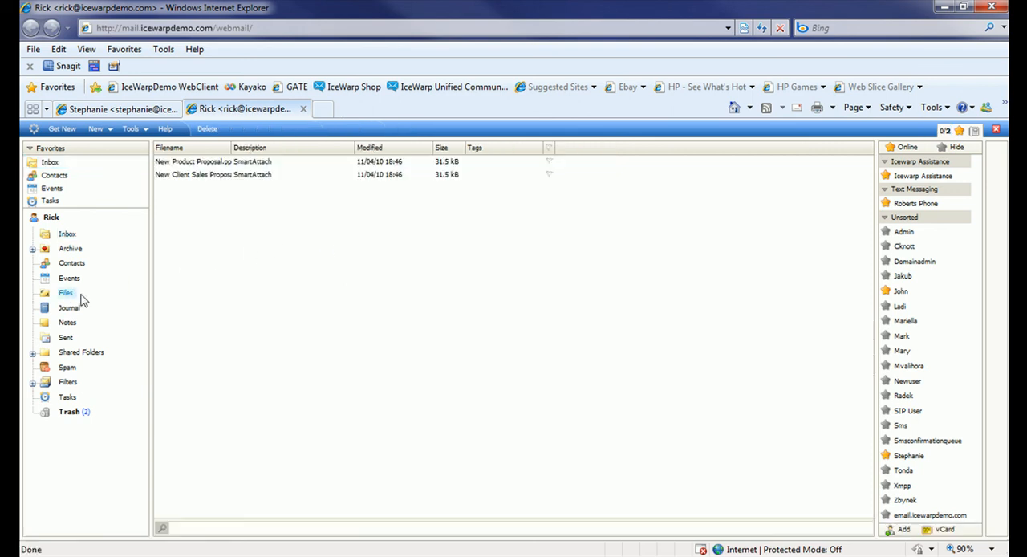
mouse_move(269, 168)
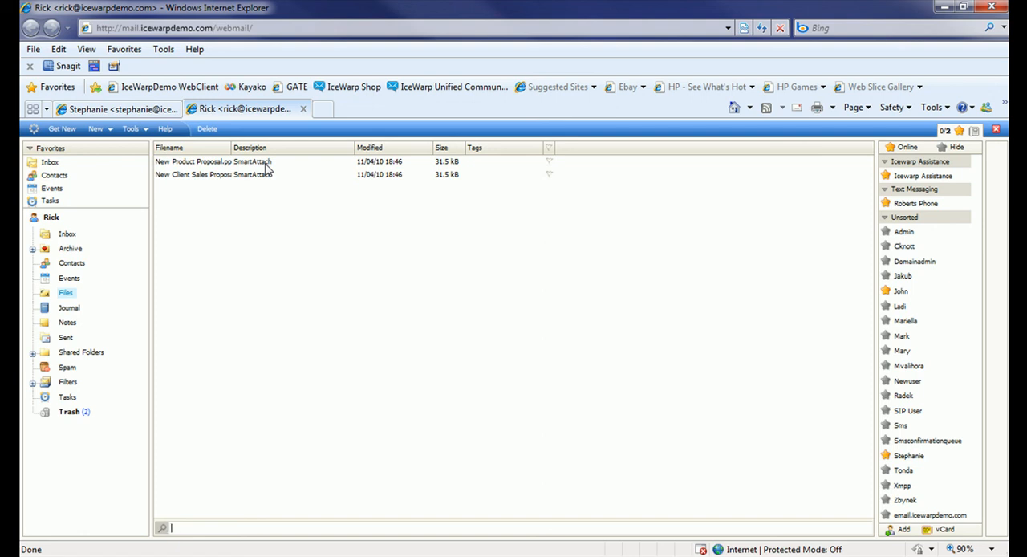
mouse_move(79, 240)
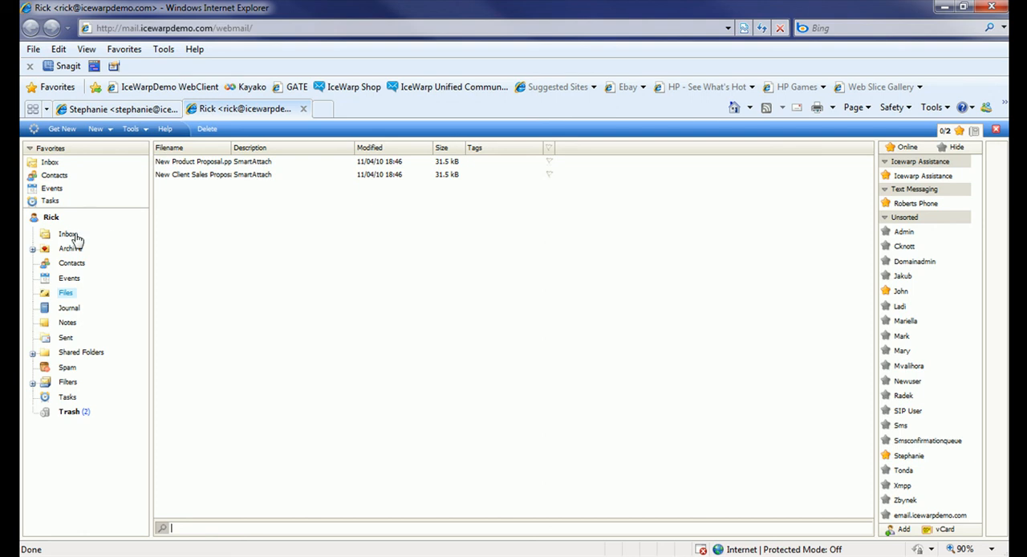
click(67, 233)
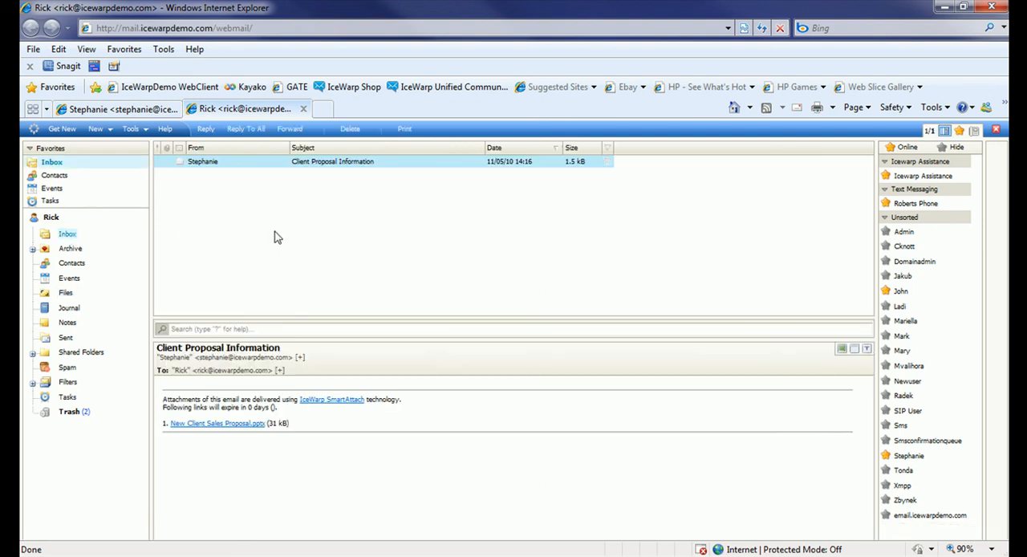